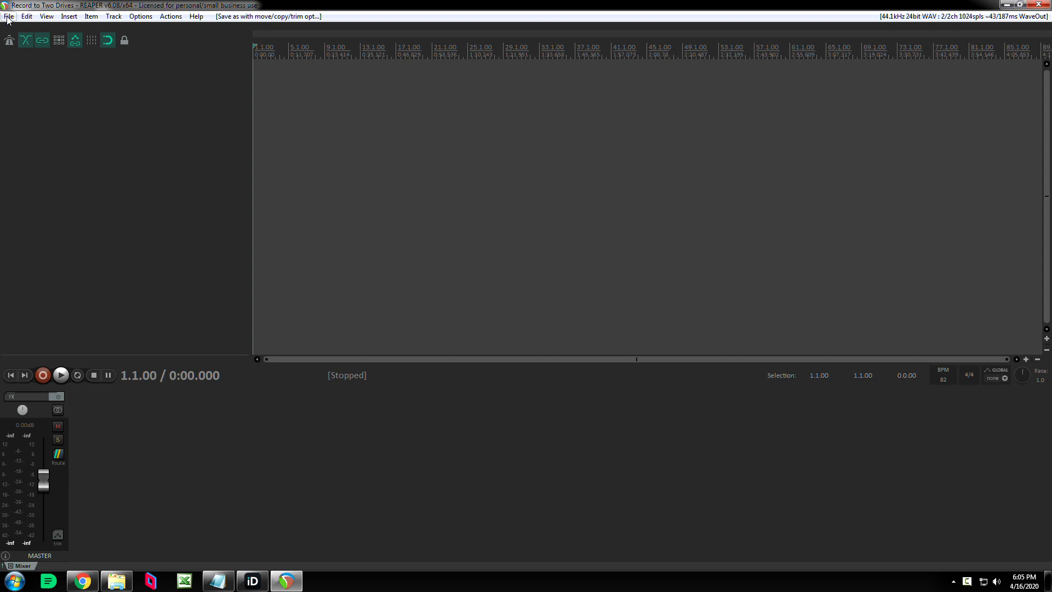
Bring up the File menu to reach the Project settings entry
click(8, 17)
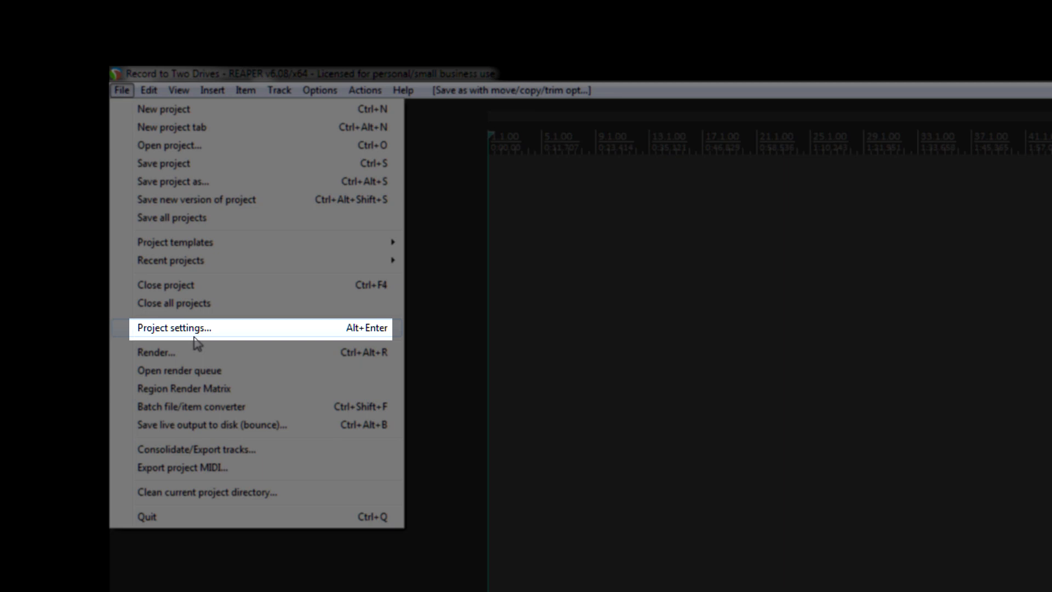
Show the Project Settings dialog on its Media tab with the recording path fields
click(175, 328)
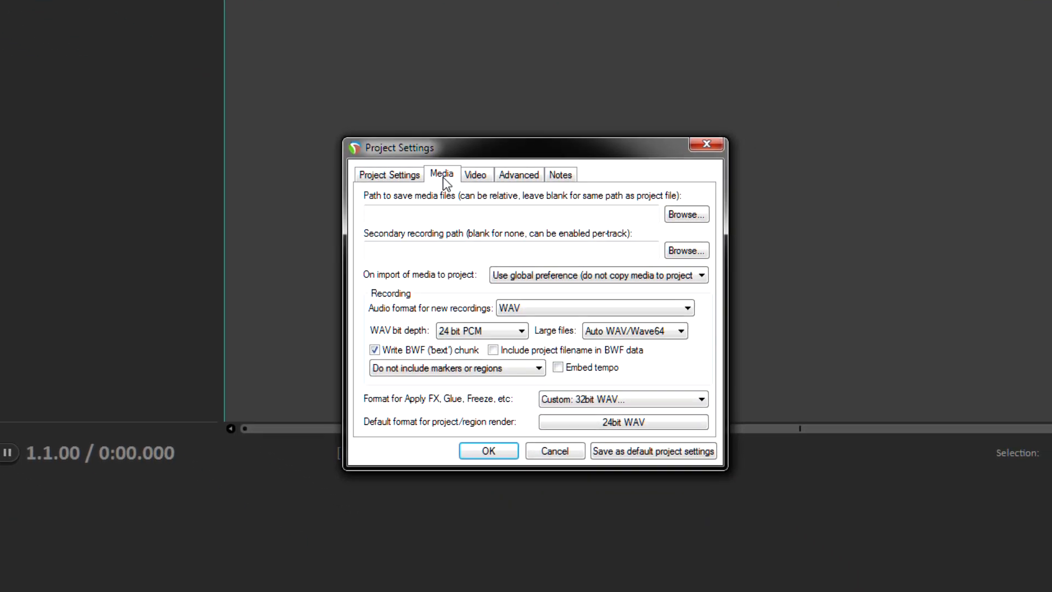
click(389, 175)
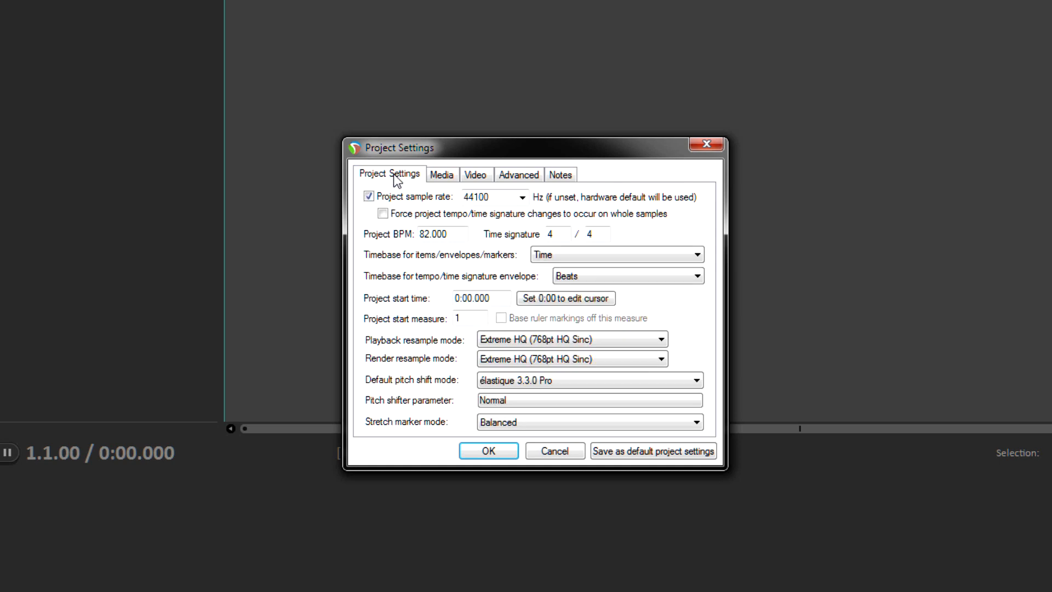
mouse_move(401, 187)
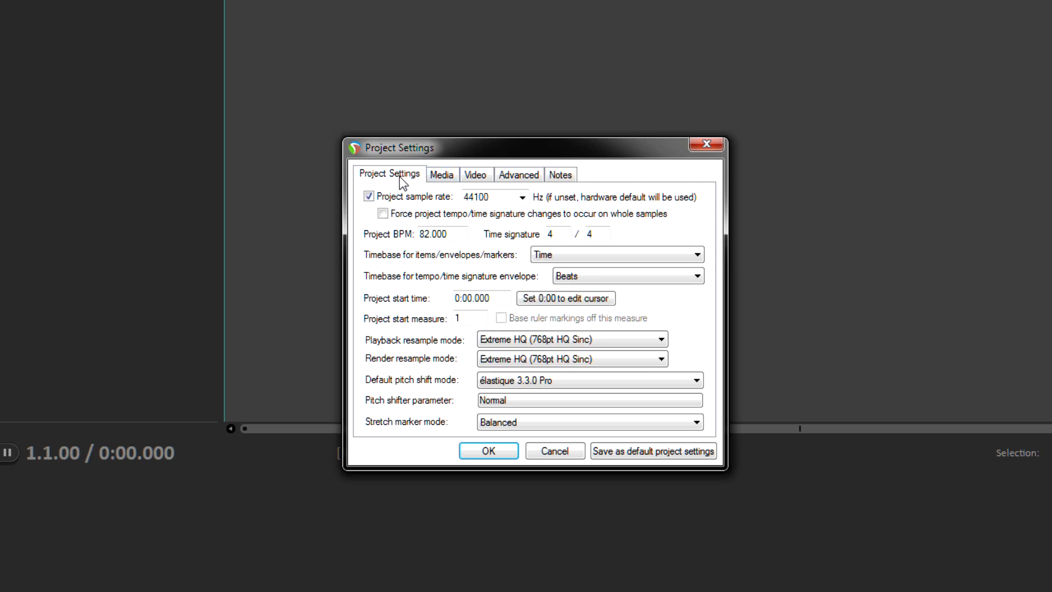
click(442, 174)
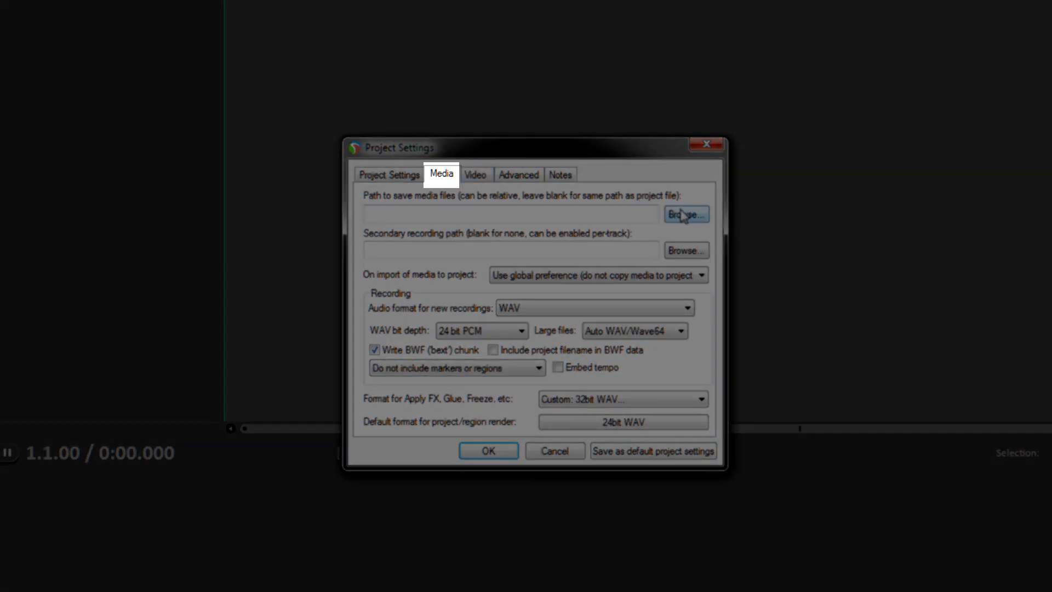
mouse_move(677, 249)
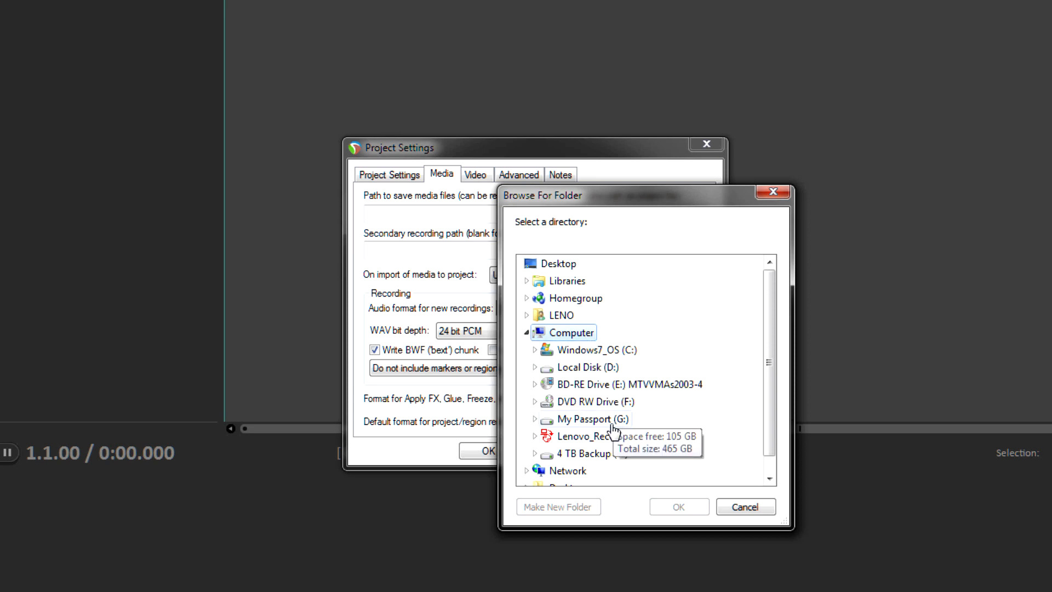
Set the secondary recording path to the My Passport (G:) drive
click(590, 419)
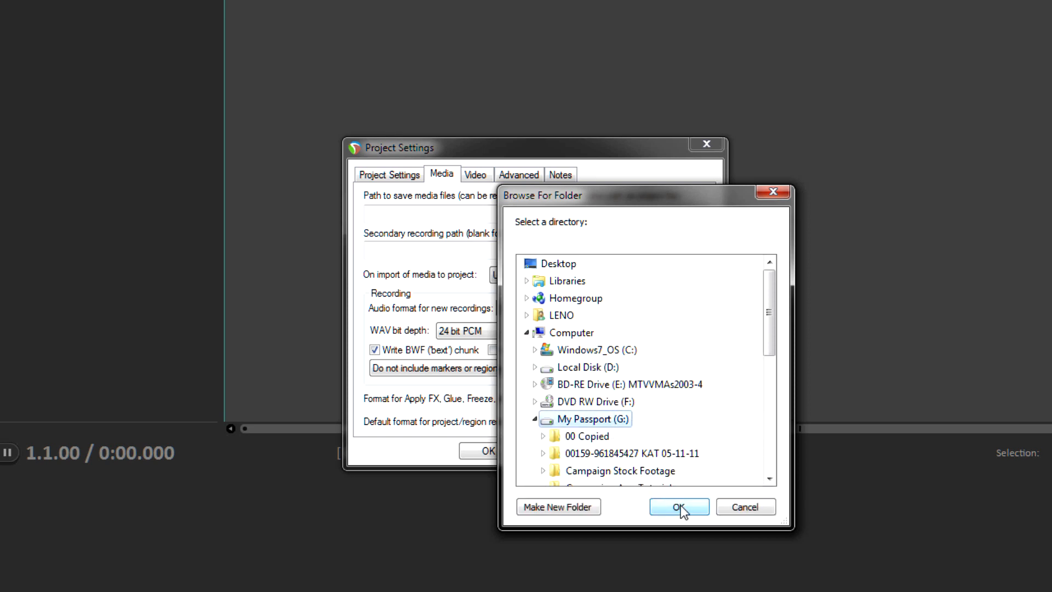
click(680, 506)
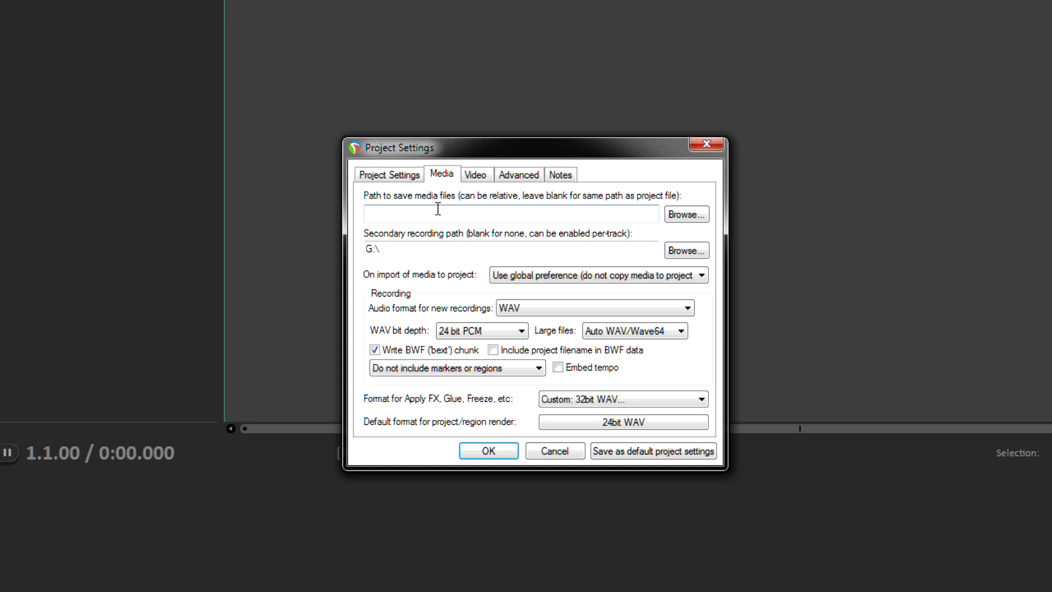
Set the primary recording path to the 4 TB Backup (Z:) drive
click(509, 214)
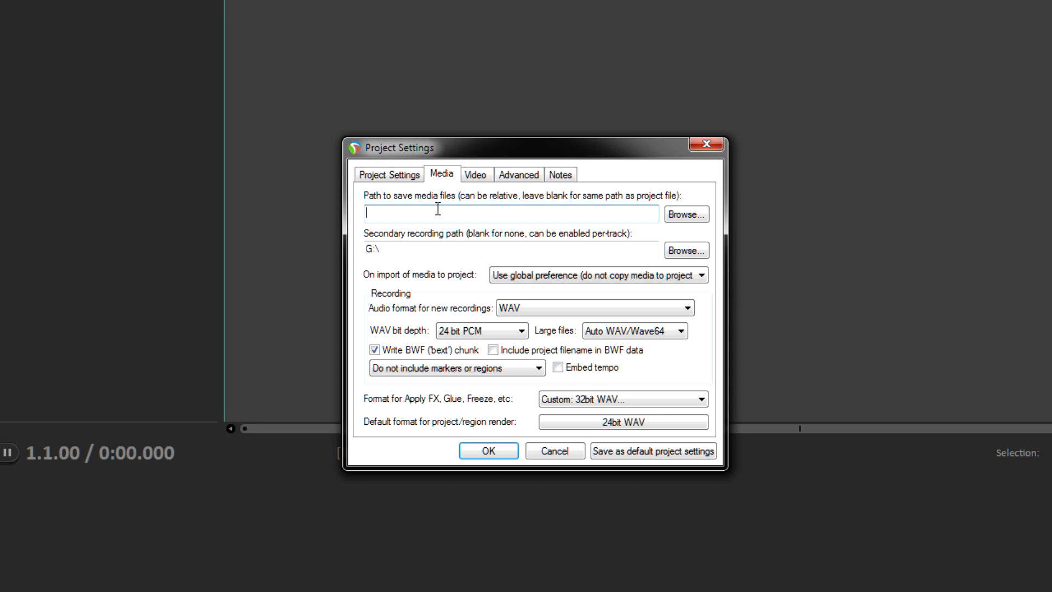
mouse_move(560, 209)
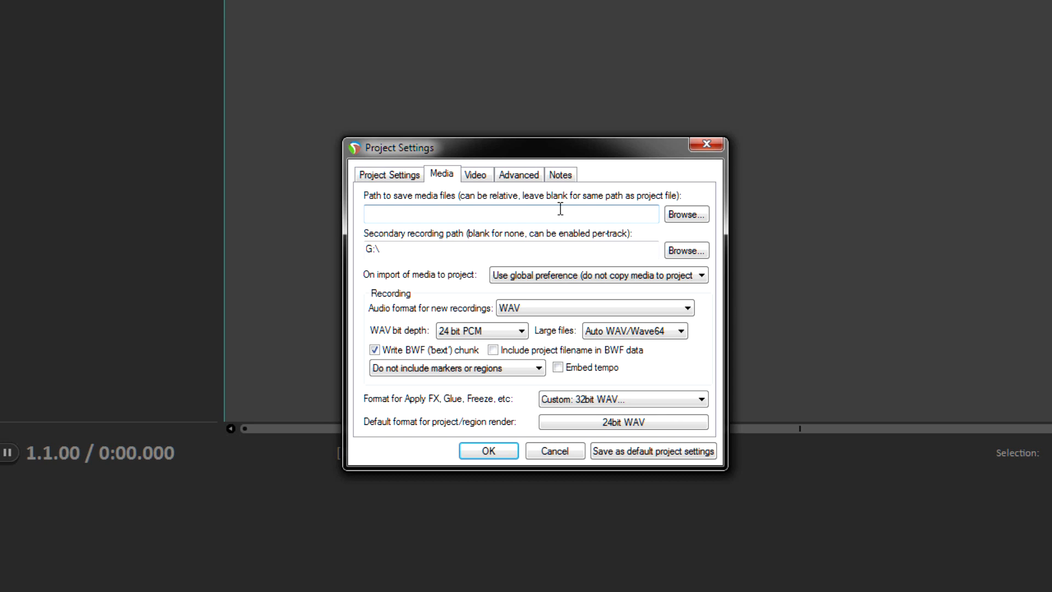
click(685, 214)
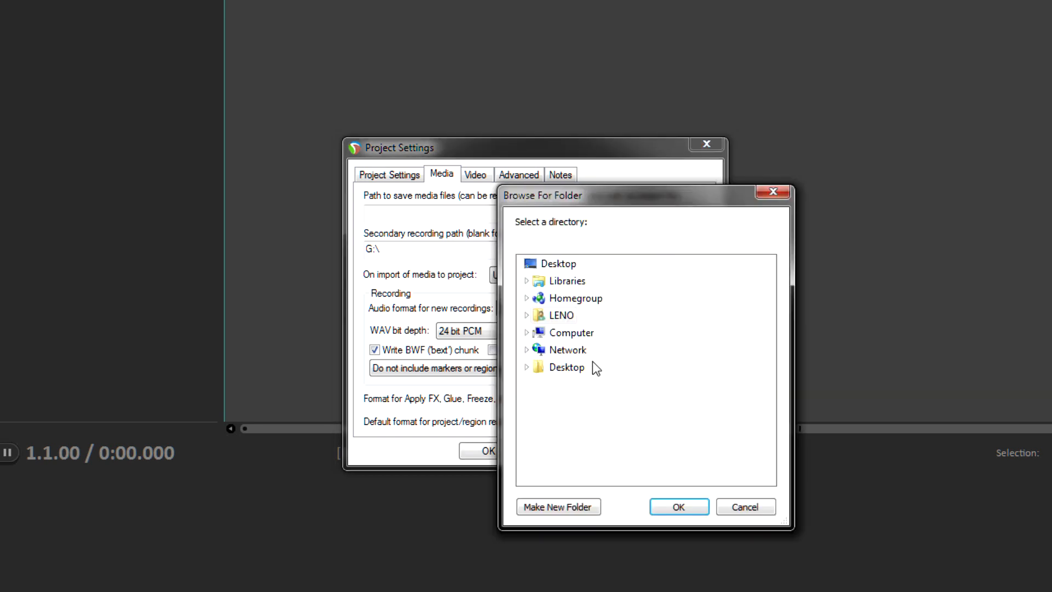
click(571, 332)
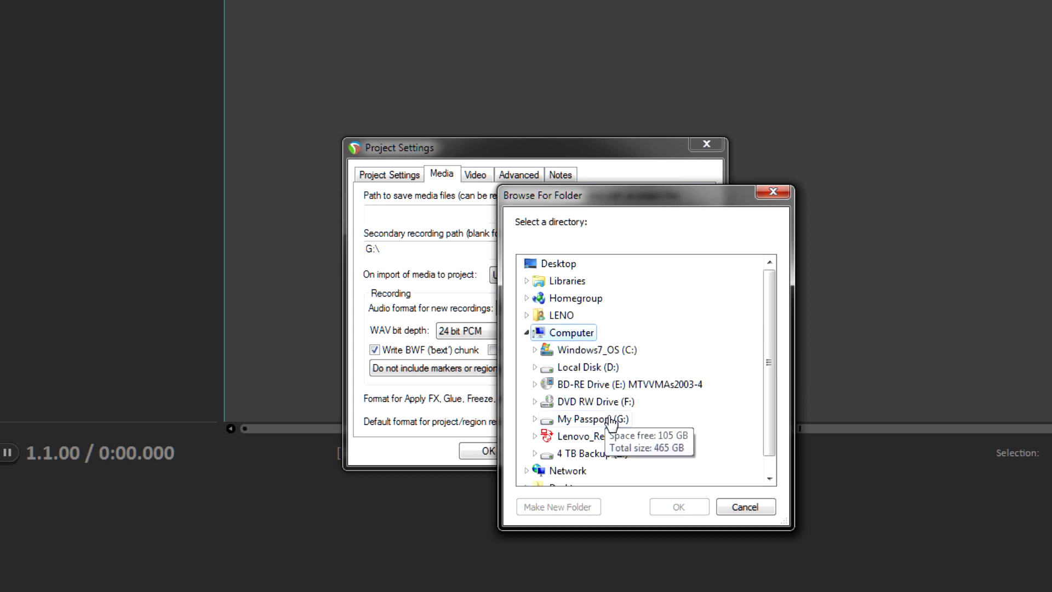
mouse_move(605, 453)
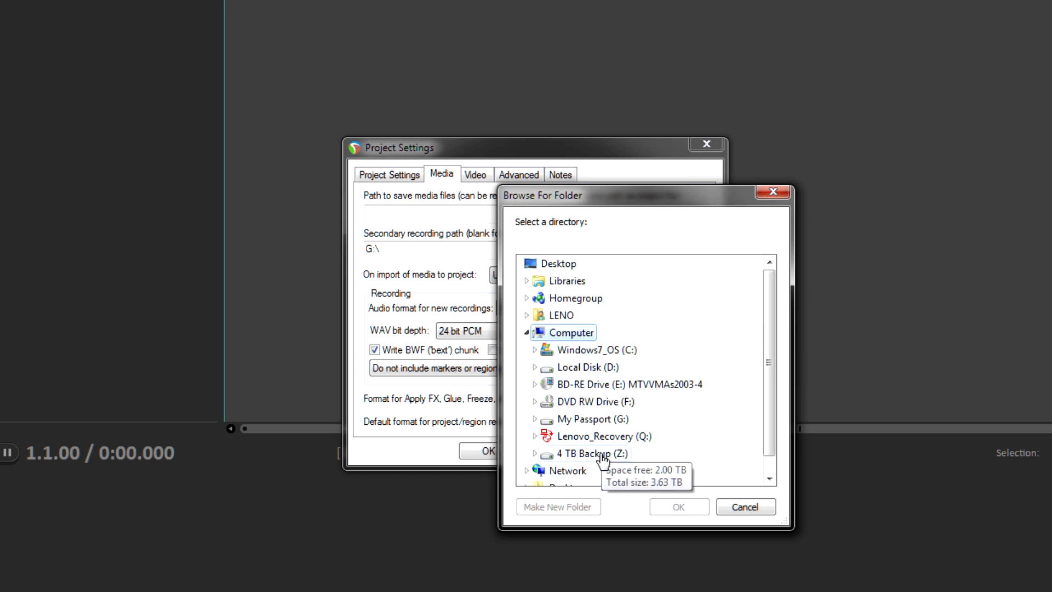
click(677, 506)
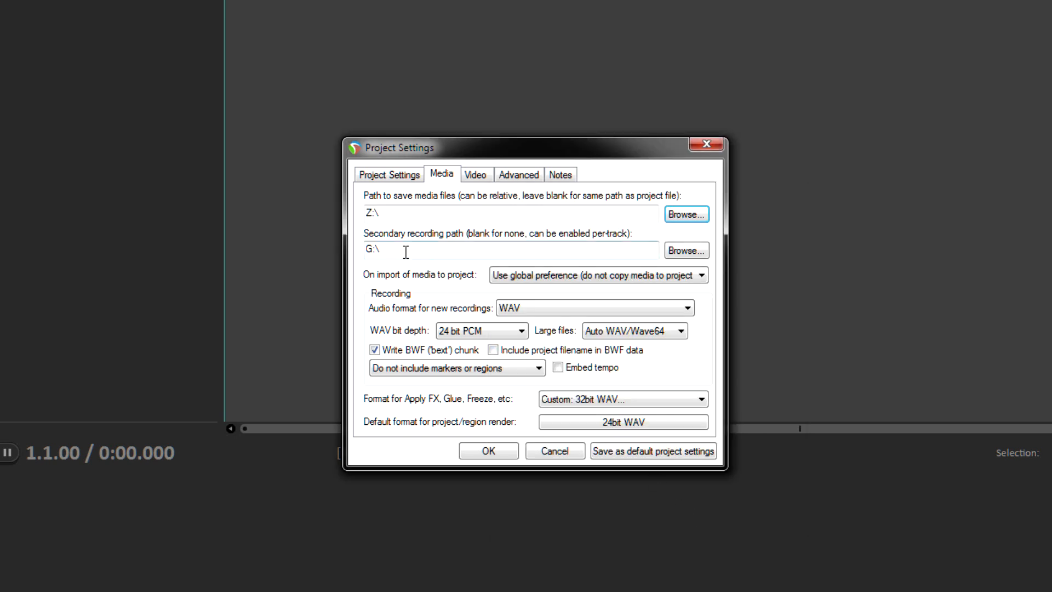
mouse_move(442, 254)
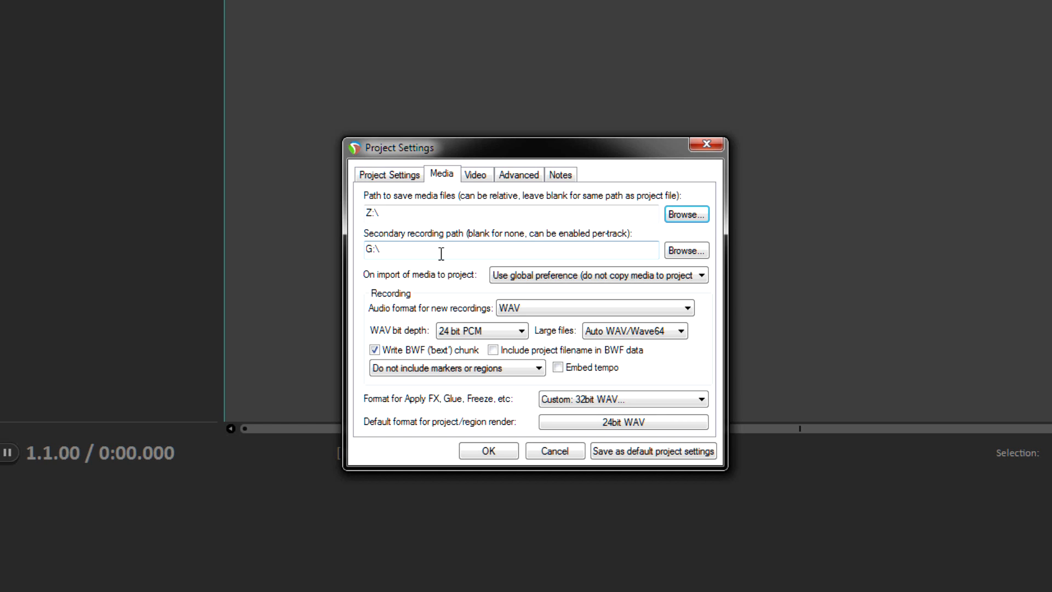
mouse_move(440, 246)
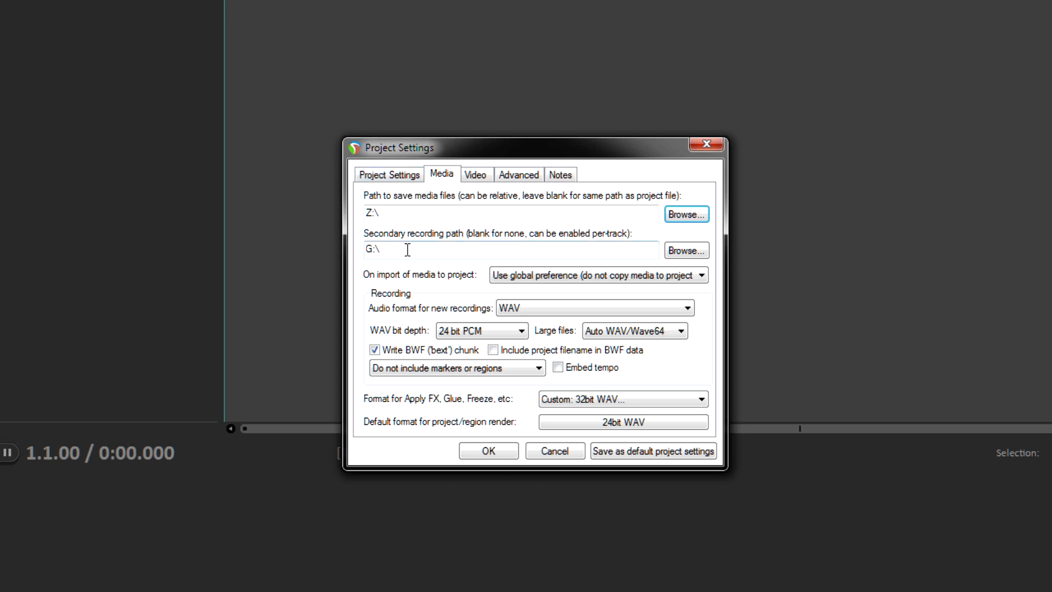
mouse_move(664, 480)
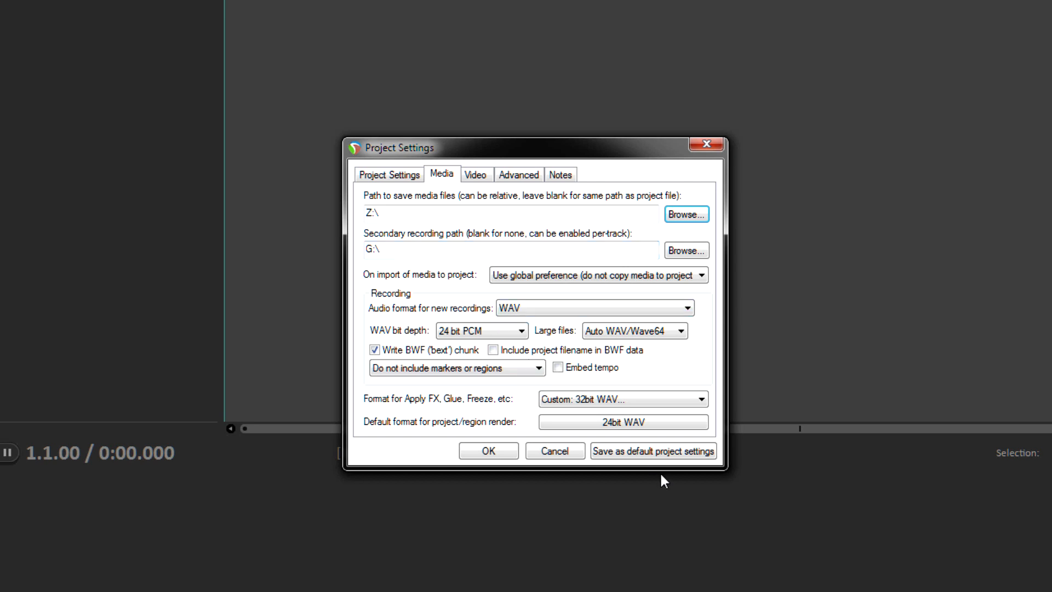
mouse_move(651, 451)
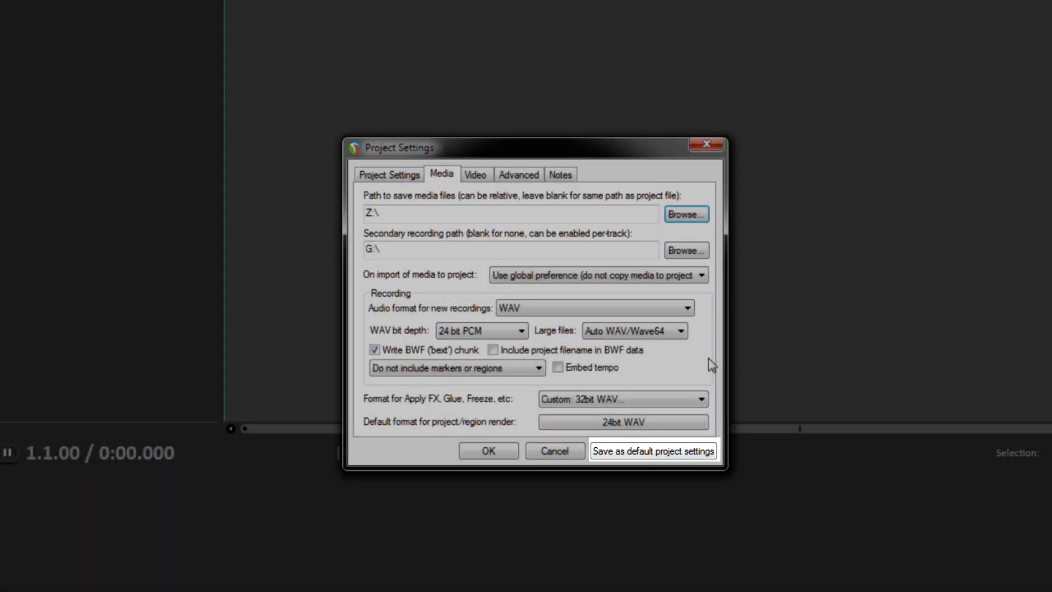
Save the Z:\ and G:\ recording paths as the default project settings
click(488, 450)
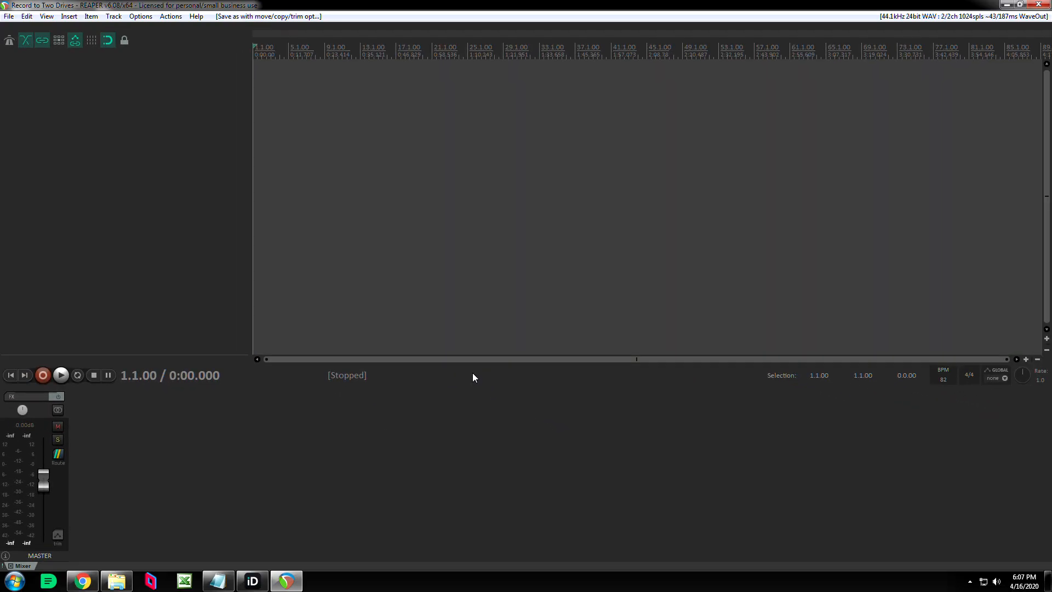